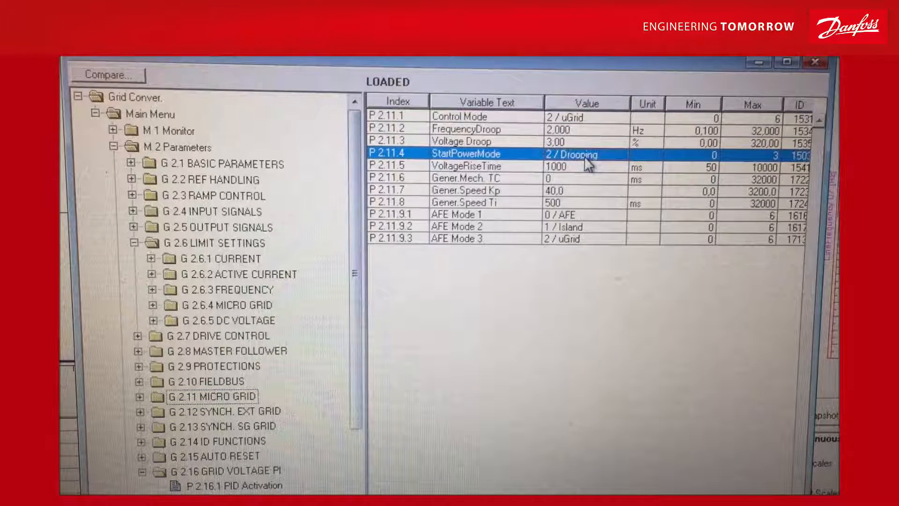
Step: Show the G 2.16 Grid Voltage PI group with PID Activation DigIN:0.1 and gain 200.0 %
scroll("down", 3)
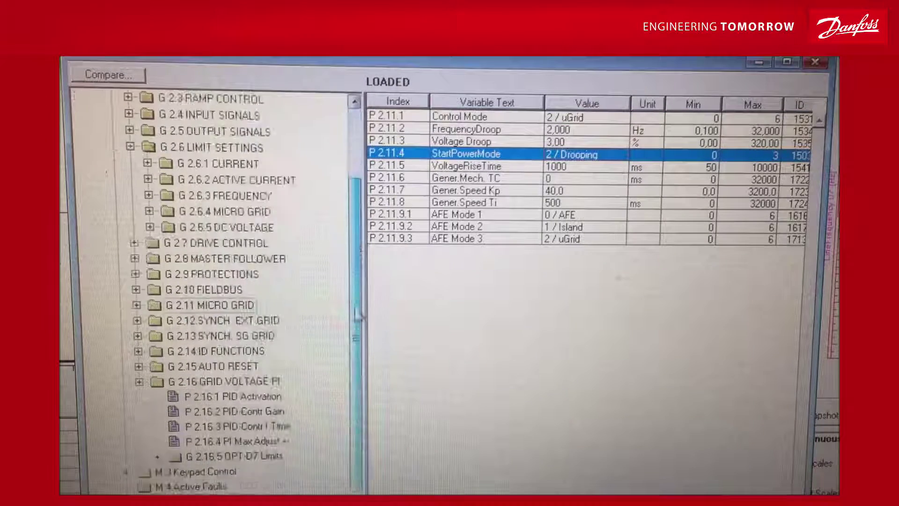
left_click(211, 381)
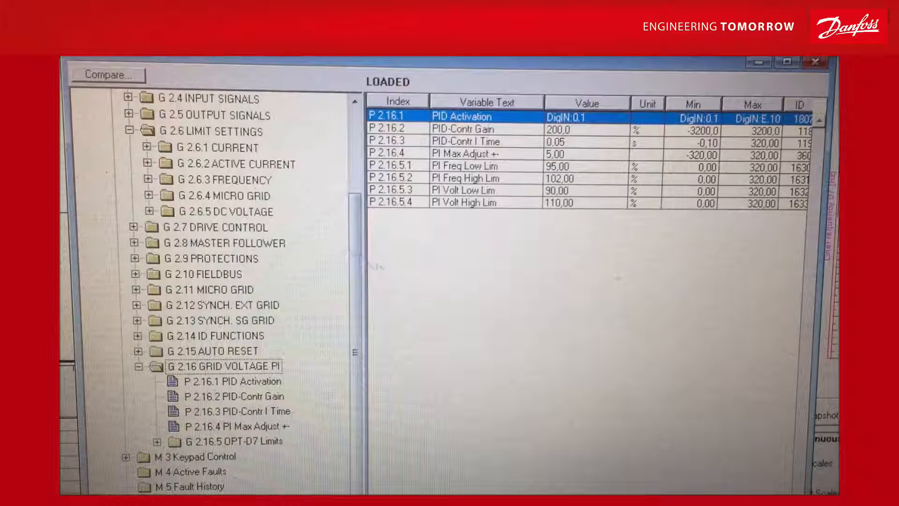
scroll("up", 3)
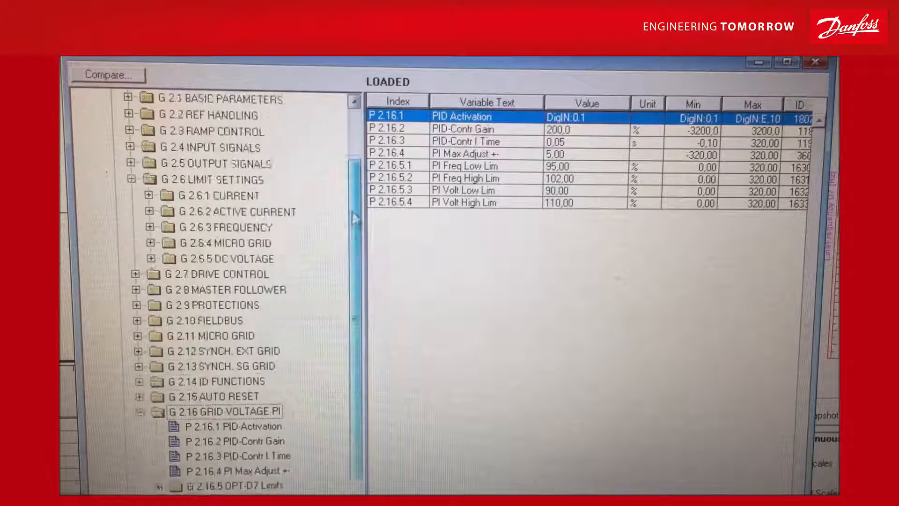